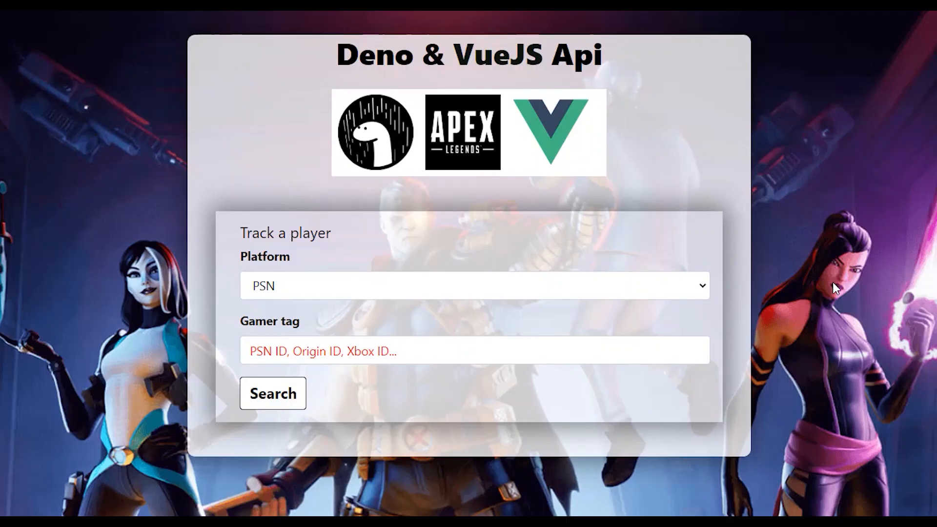
{"action": "mouse_move", "coordinate": [726, 128]}
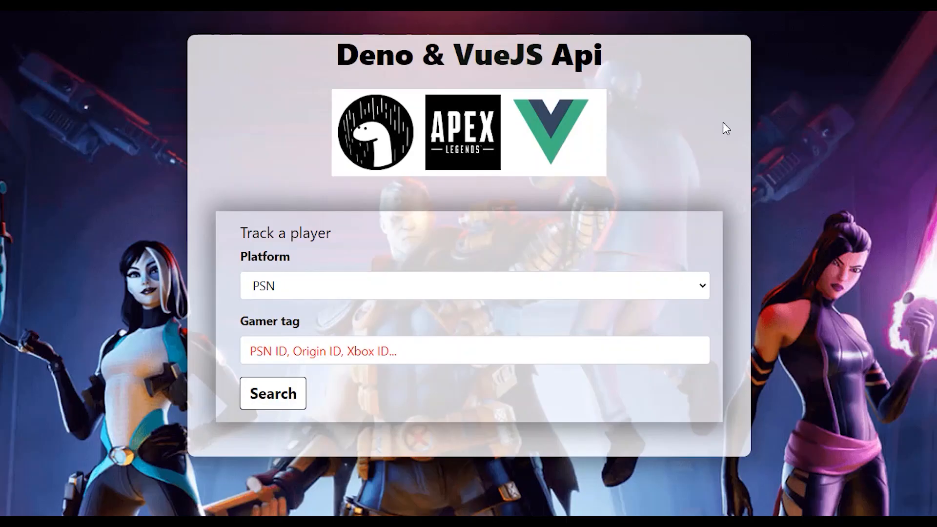
{"action": "mouse_move", "coordinate": [631, 156]}
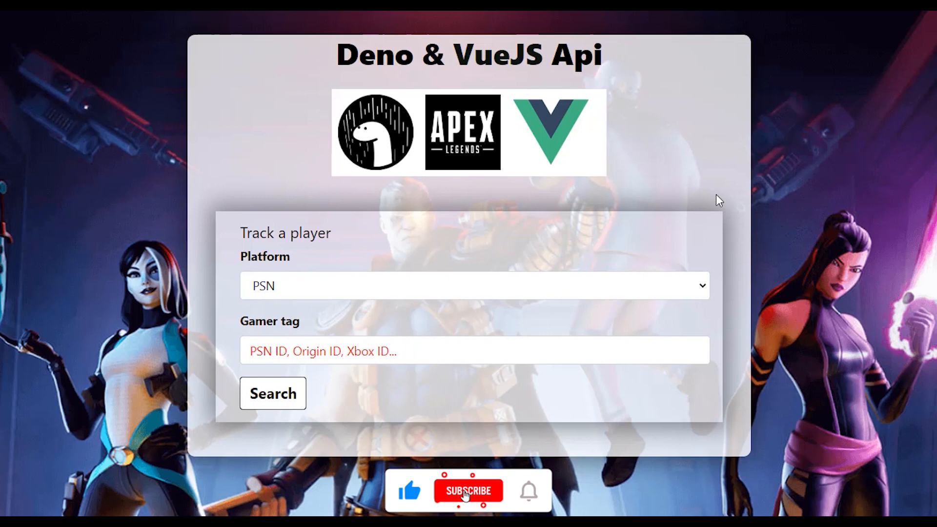
{"action": "left_click", "coordinate": [467, 489]}
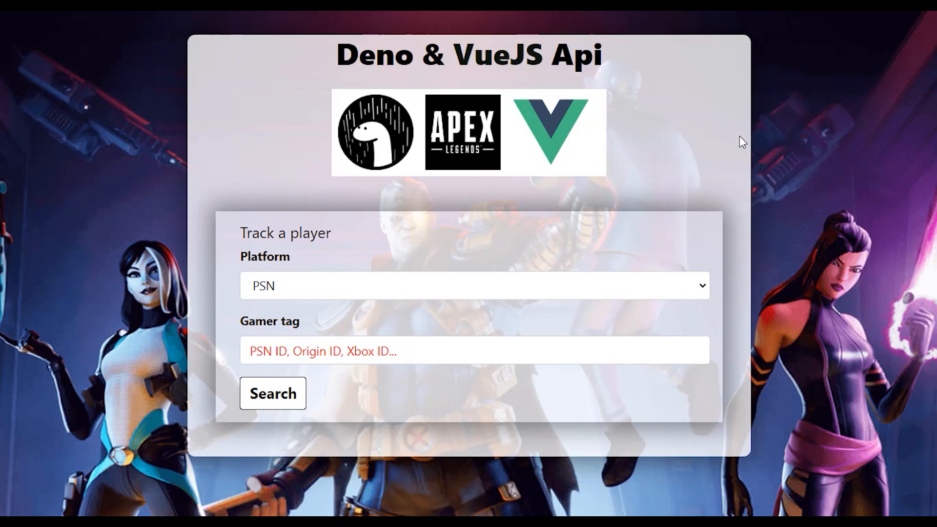
{"action": "mouse_move", "coordinate": [591, 181]}
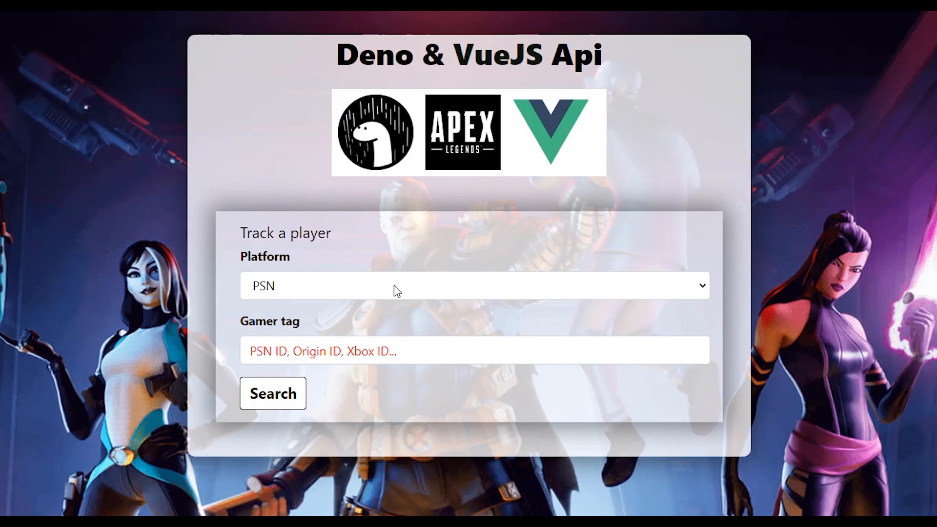
{"action": "left_click", "coordinate": [474, 285]}
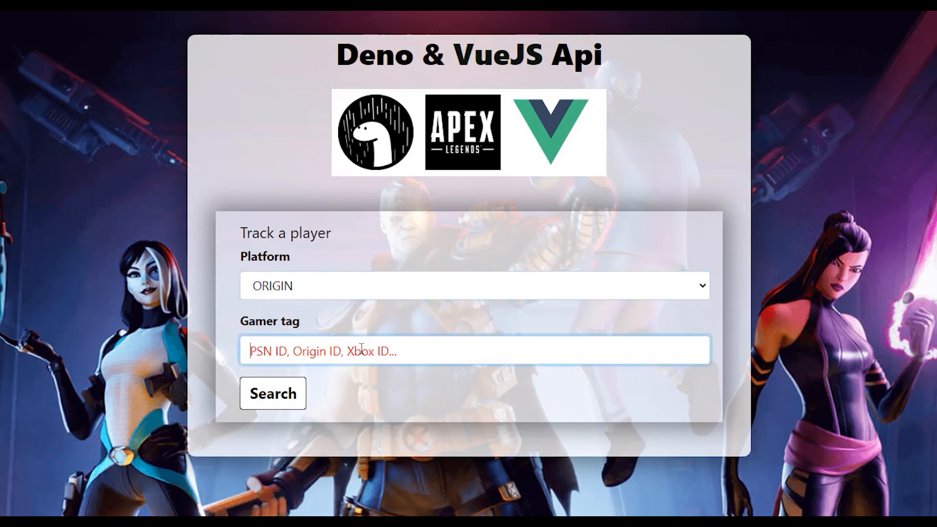
{"action": "type", "text": "FunFPS"}
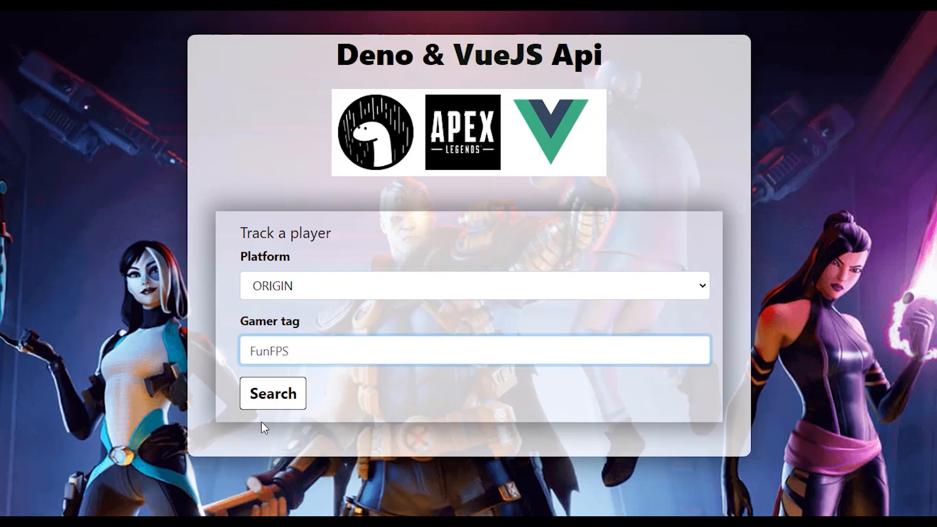
{"action": "left_click", "coordinate": [272, 394]}
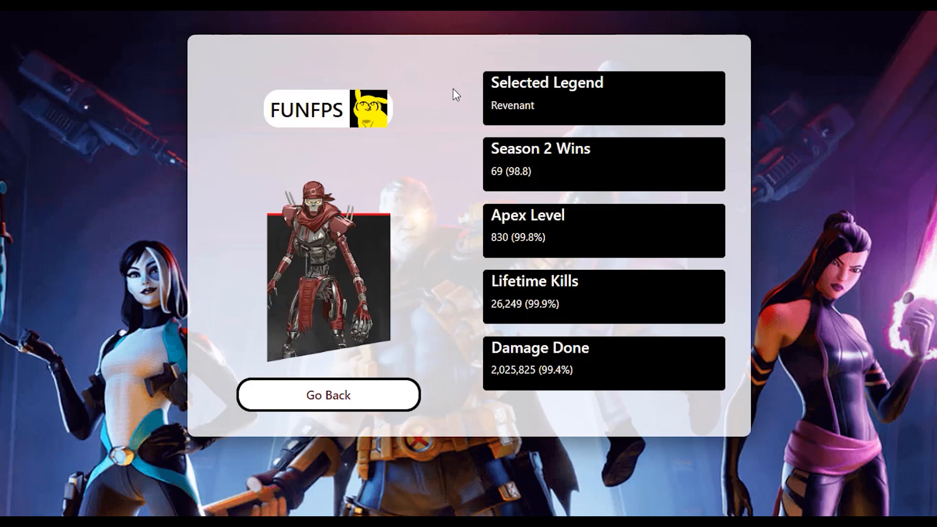
{"action": "mouse_move", "coordinate": [525, 182]}
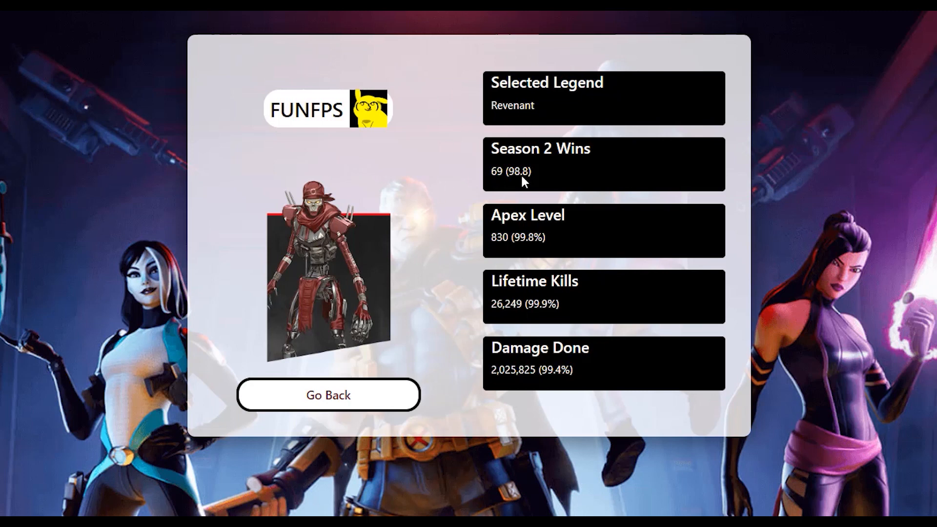
{"action": "mouse_move", "coordinate": [588, 133]}
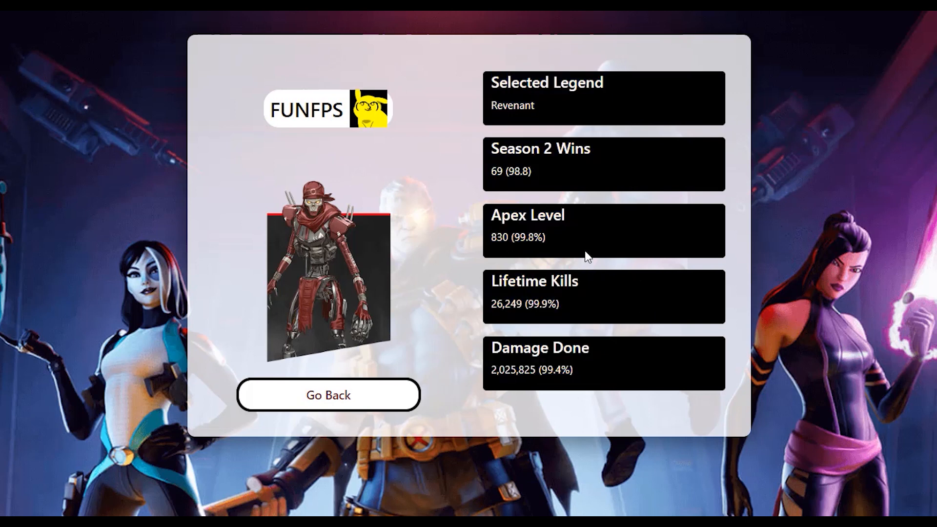
{"action": "left_click", "coordinate": [328, 394]}
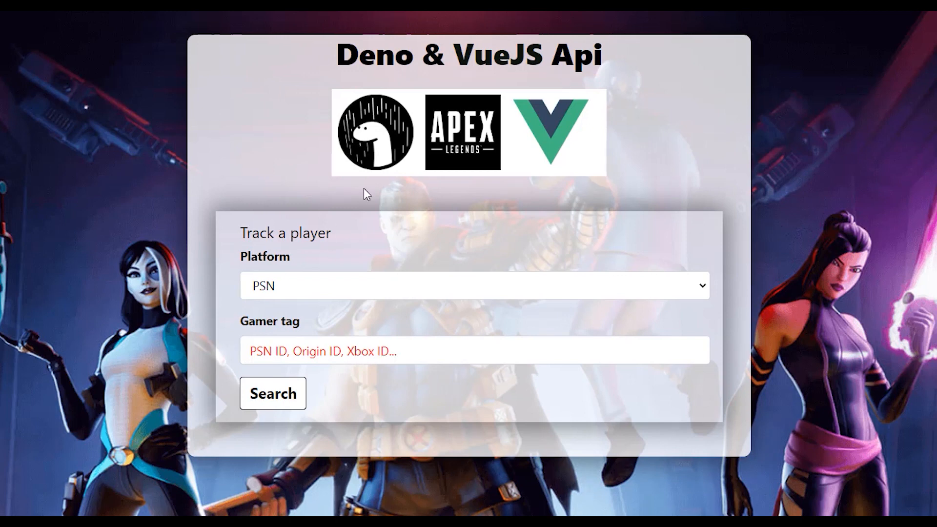
{"action": "mouse_move", "coordinate": [441, 151]}
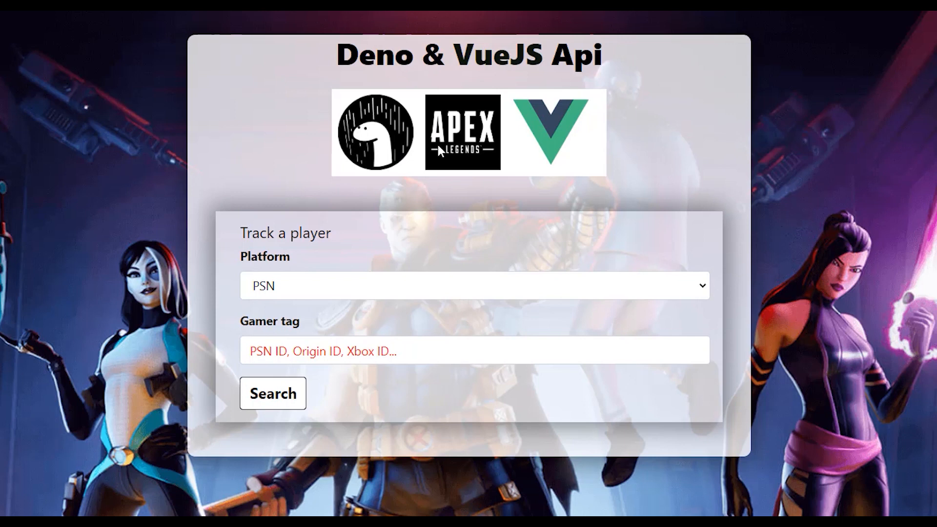
{"action": "mouse_move", "coordinate": [510, 179]}
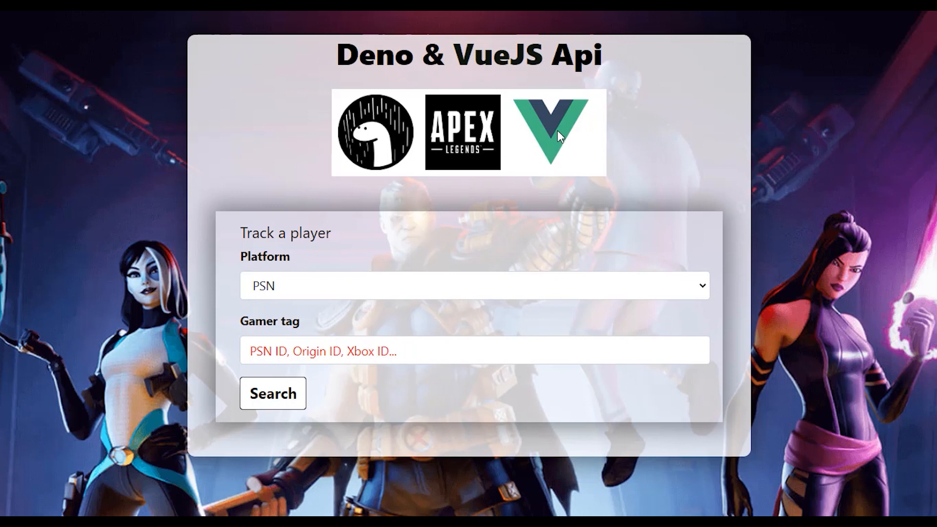
{"action": "mouse_move", "coordinate": [404, 291]}
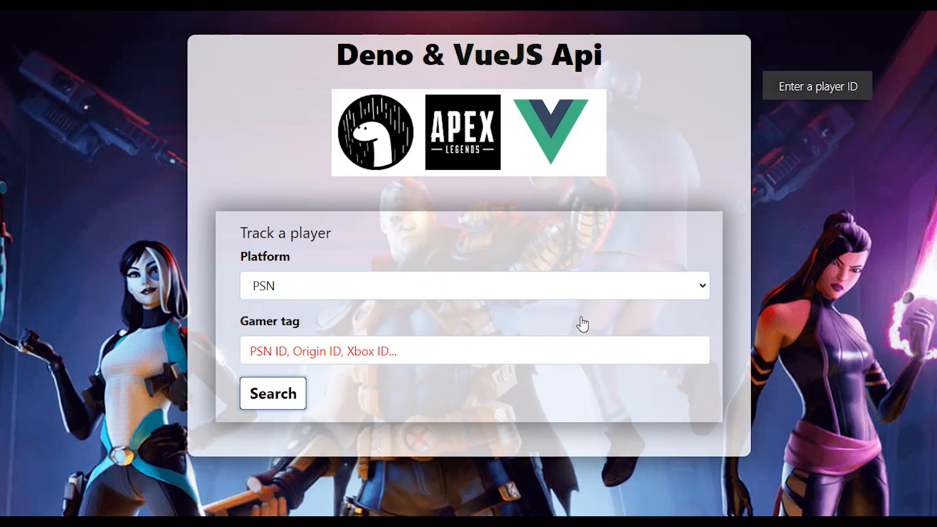
{"action": "left_click", "coordinate": [272, 393]}
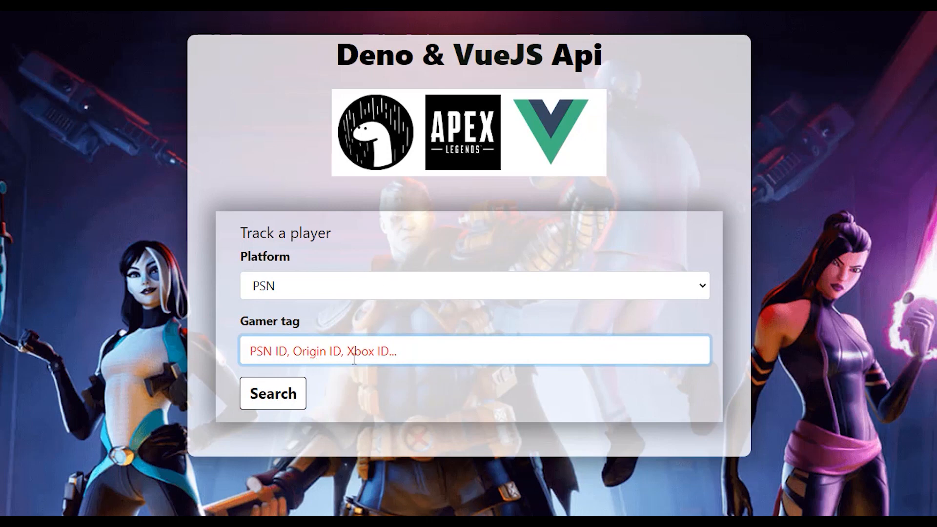
{"action": "type", "text": "term"}
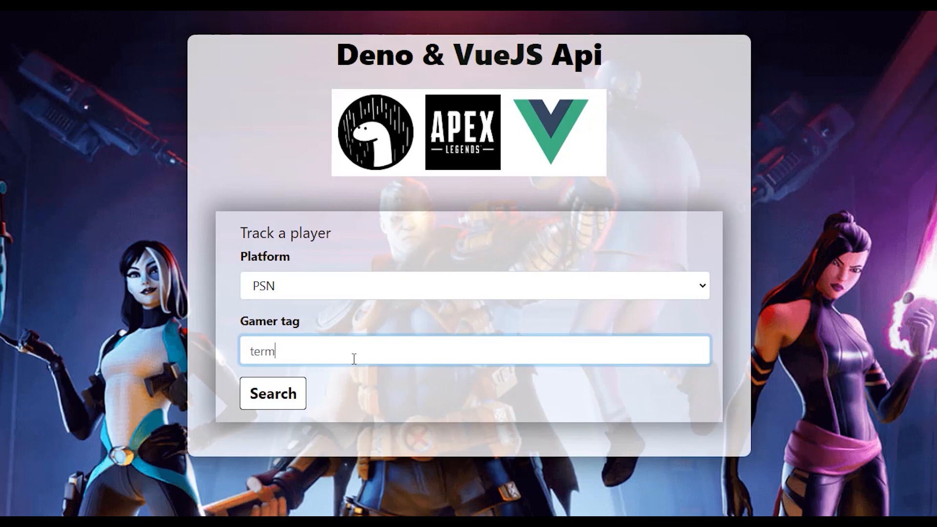
{"action": "type", "text": "k47"}
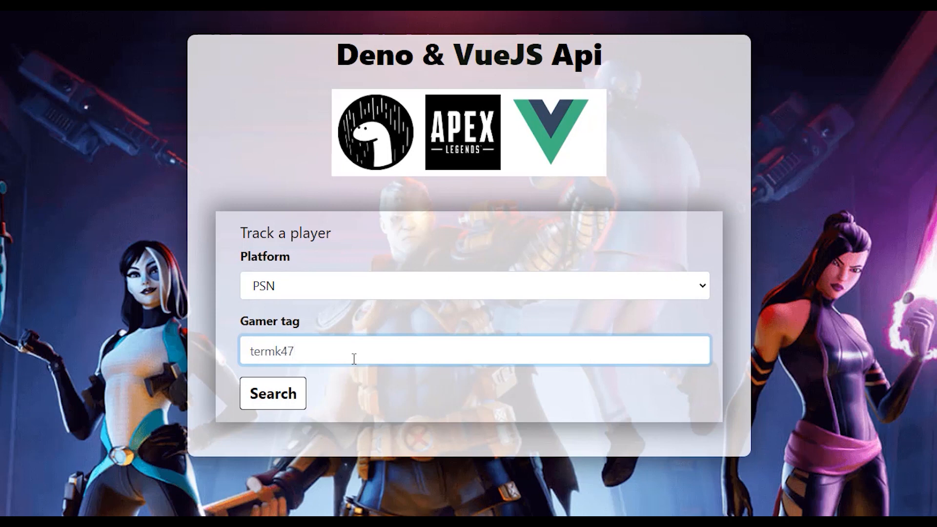
{"action": "left_click", "coordinate": [471, 285]}
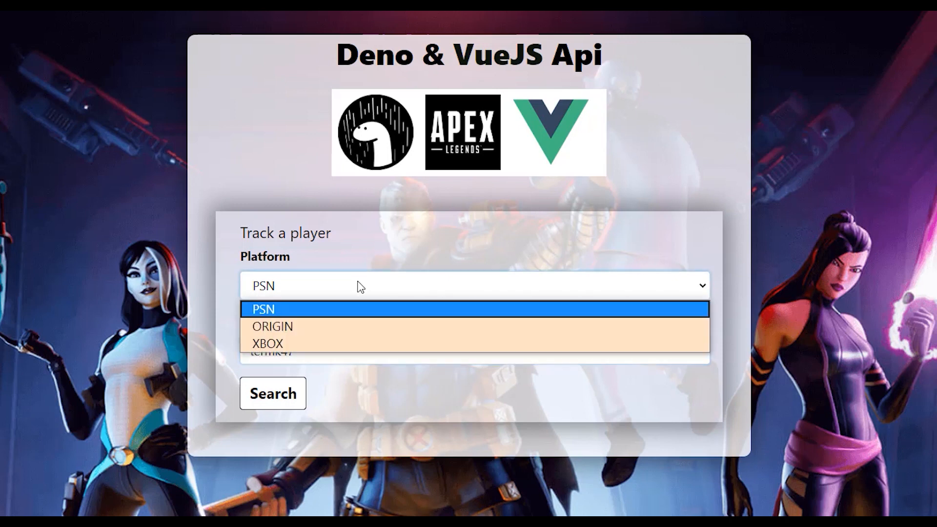
{"action": "left_click", "coordinate": [267, 343]}
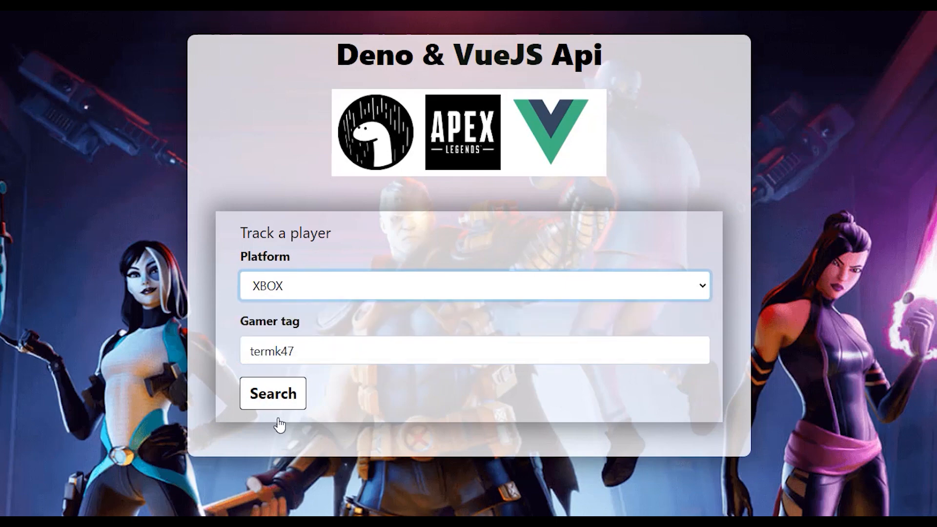
{"action": "left_click", "coordinate": [272, 393]}
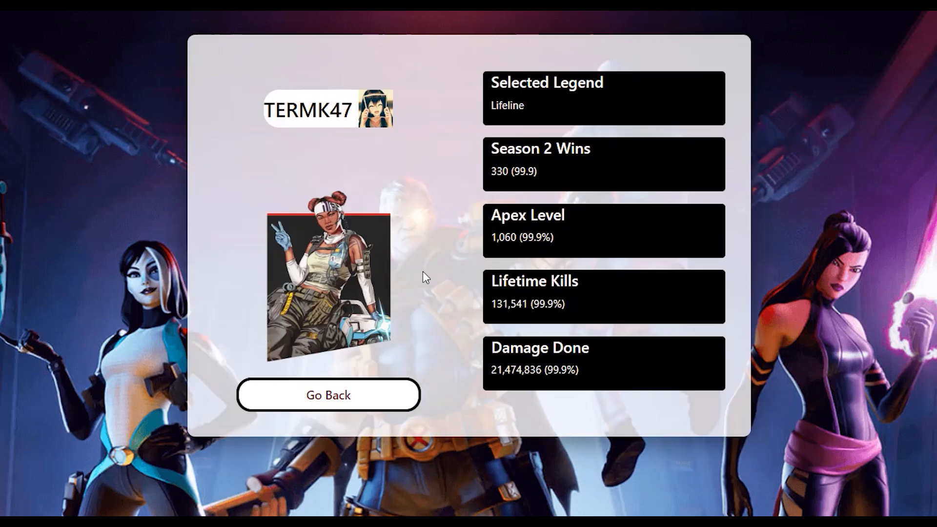
{"action": "mouse_move", "coordinate": [367, 112]}
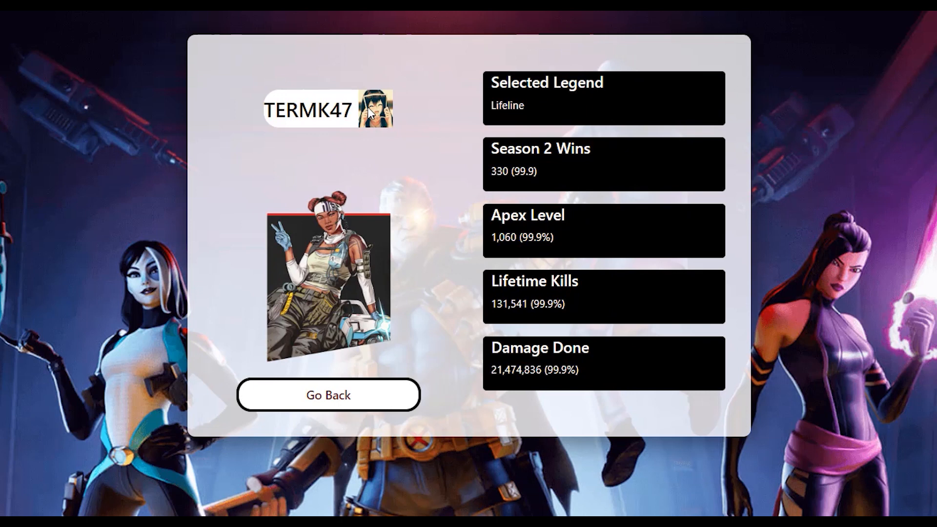
{"action": "mouse_move", "coordinate": [388, 96]}
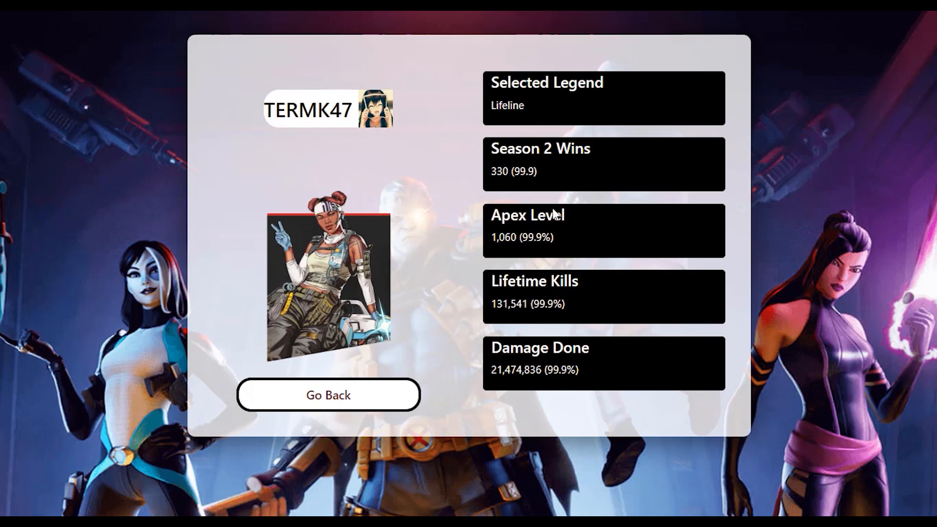
{"action": "left_click", "coordinate": [327, 395]}
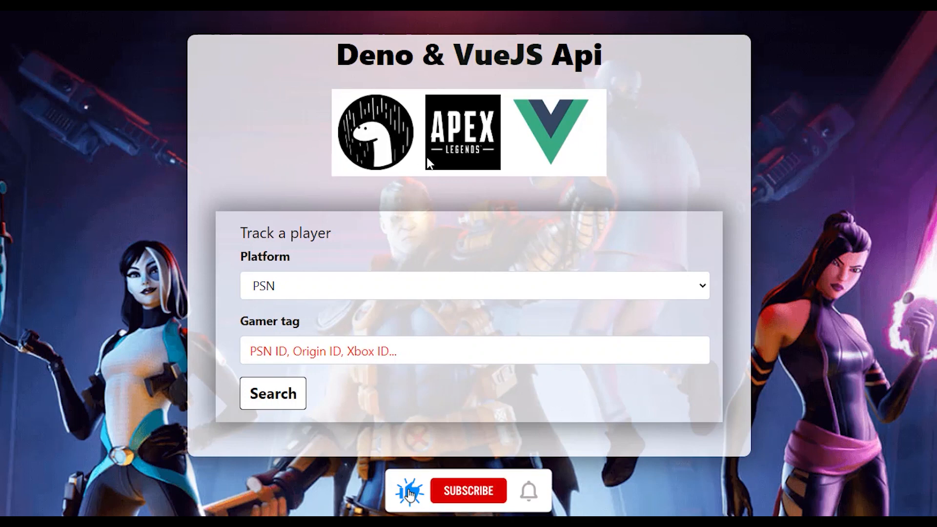
Switch to deno.land and scroll down to Deno's secure-runtime feature list
{"action": "left_click", "coordinate": [468, 490]}
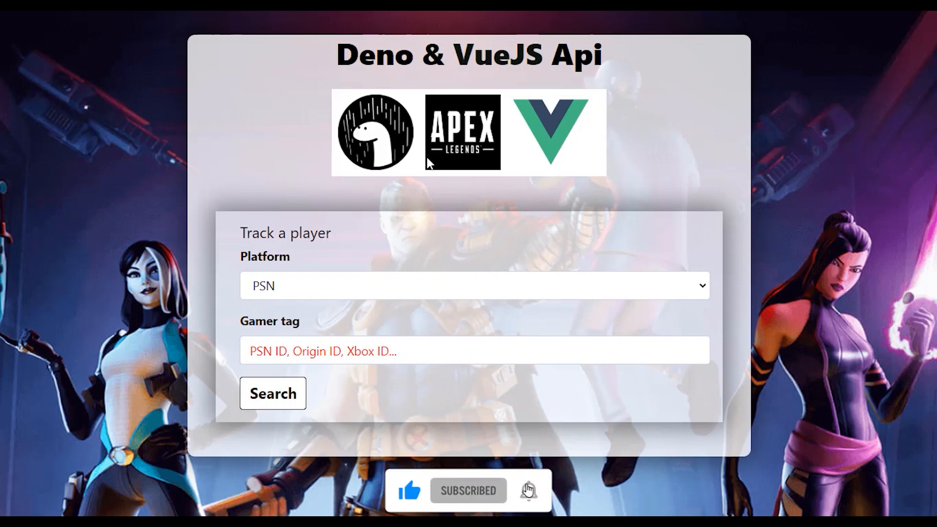
{"action": "left_click", "coordinate": [528, 495]}
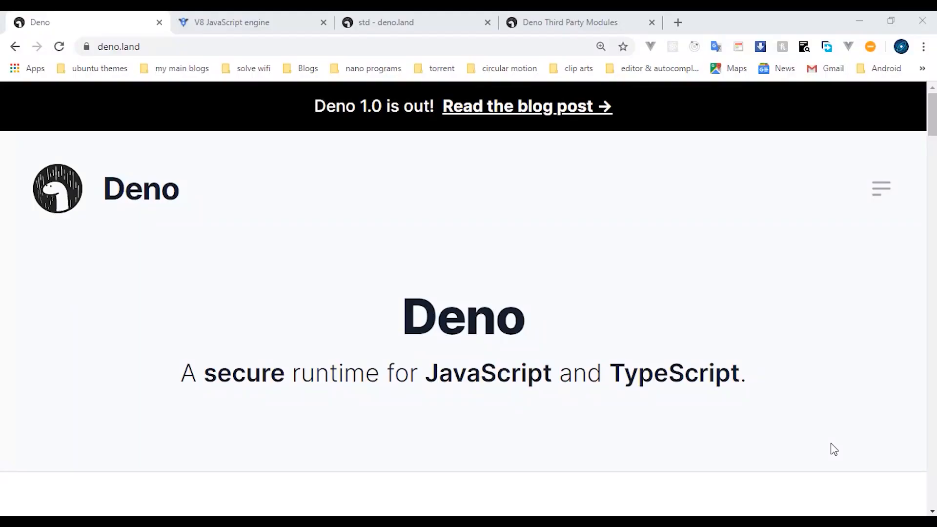
{"action": "mouse_move", "coordinate": [884, 417]}
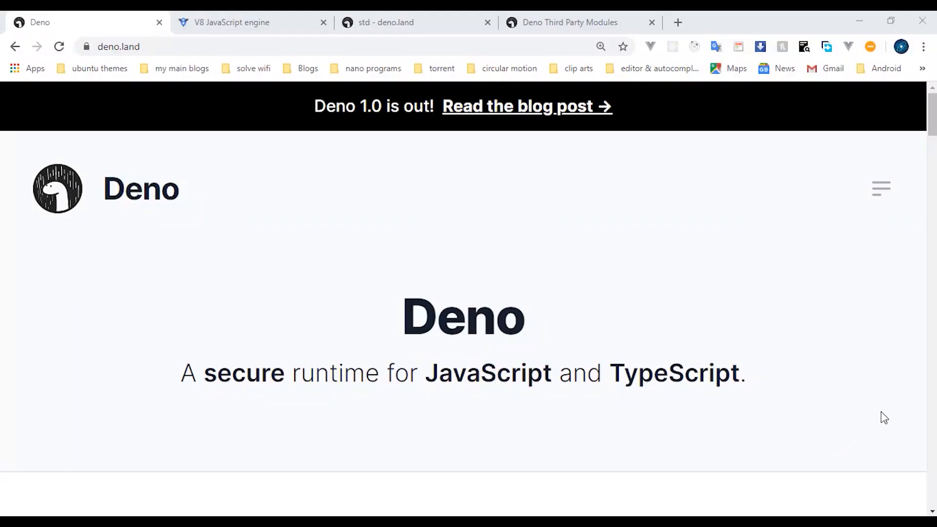
{"action": "mouse_move", "coordinate": [561, 256]}
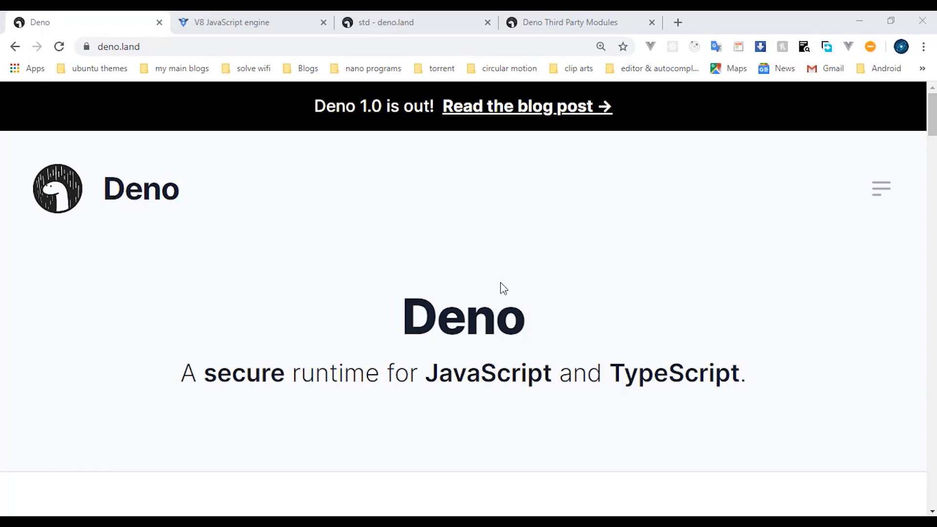
{"action": "scroll", "scroll_direction": "down", "scroll_amount": 3}
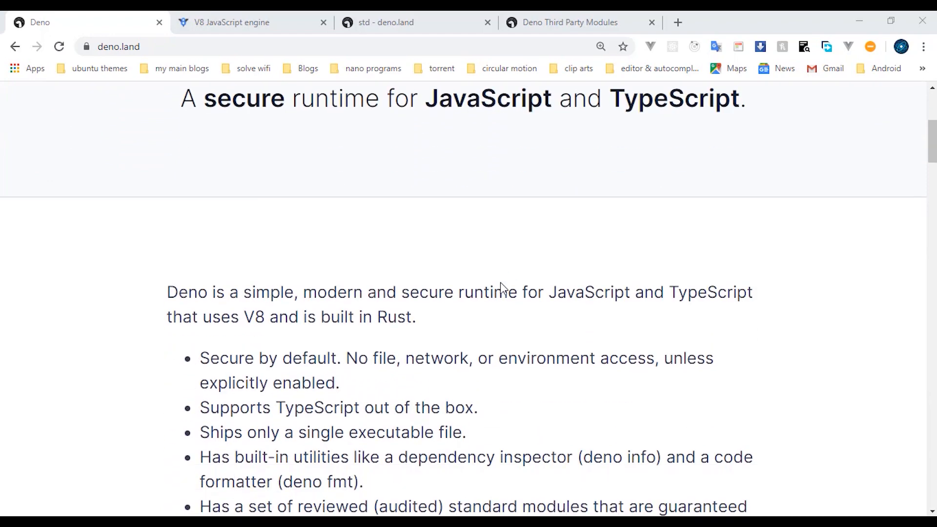
{"action": "scroll", "scroll_direction": "down", "scroll_amount": 3}
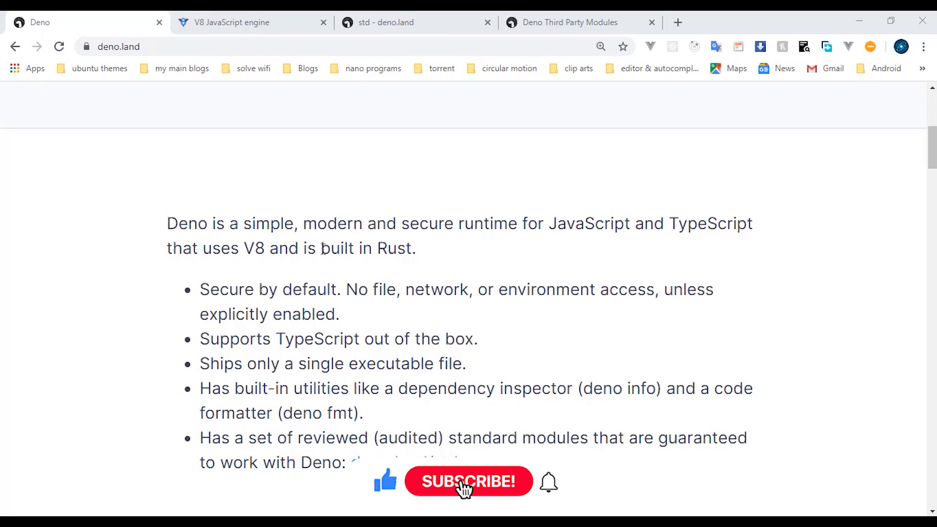
{"action": "left_click", "coordinate": [468, 482]}
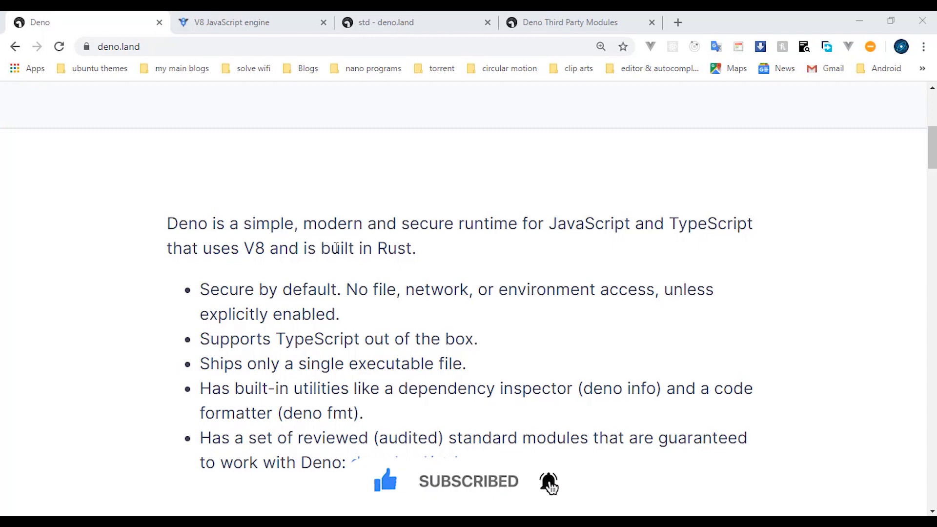
{"action": "mouse_move", "coordinate": [343, 205]}
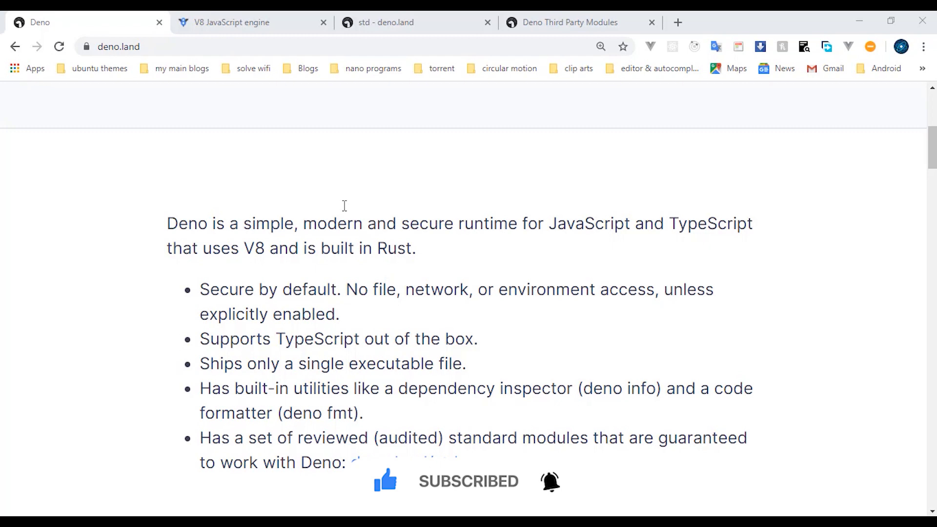
{"action": "mouse_move", "coordinate": [356, 249]}
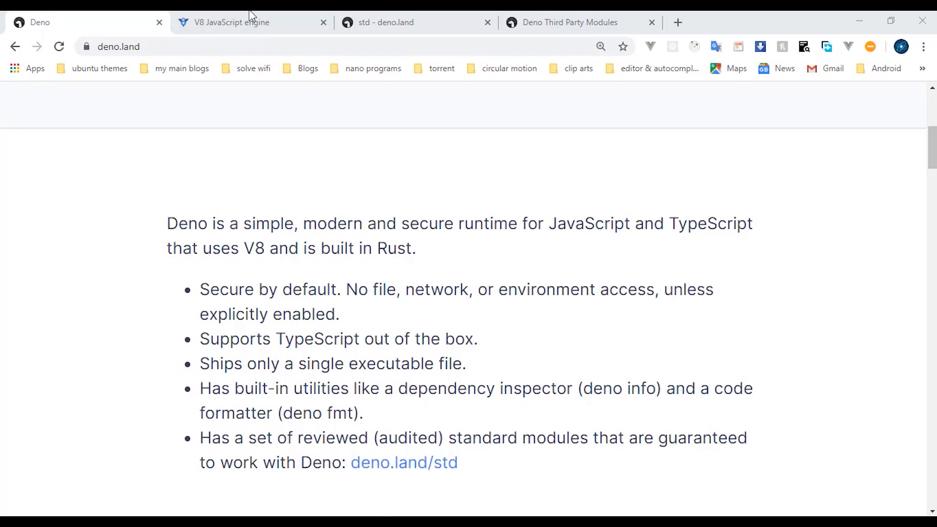
Switch to the V8 tab and highlight 'Chrome and in Node.js' in the intro paragraph
{"action": "left_click", "coordinate": [240, 21]}
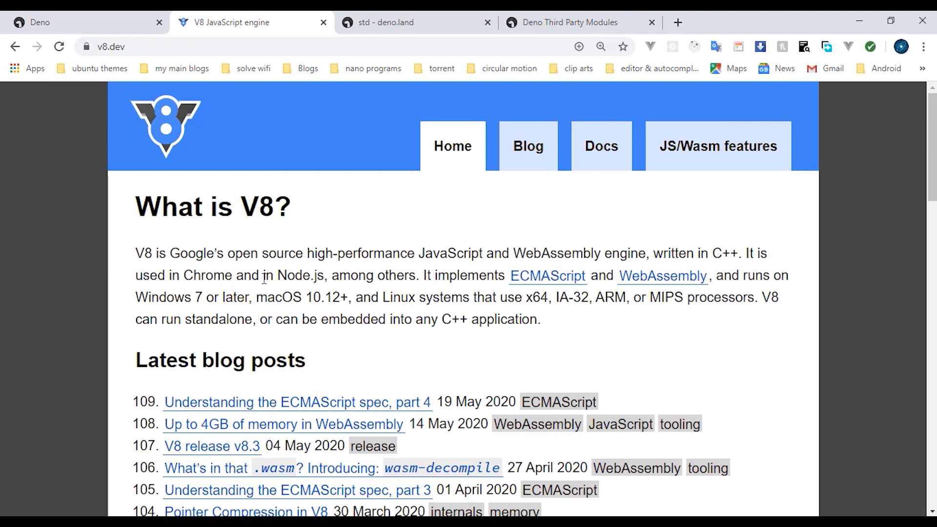
{"action": "left_click_drag", "start_coordinate": [184, 275], "coordinate": [324, 275]}
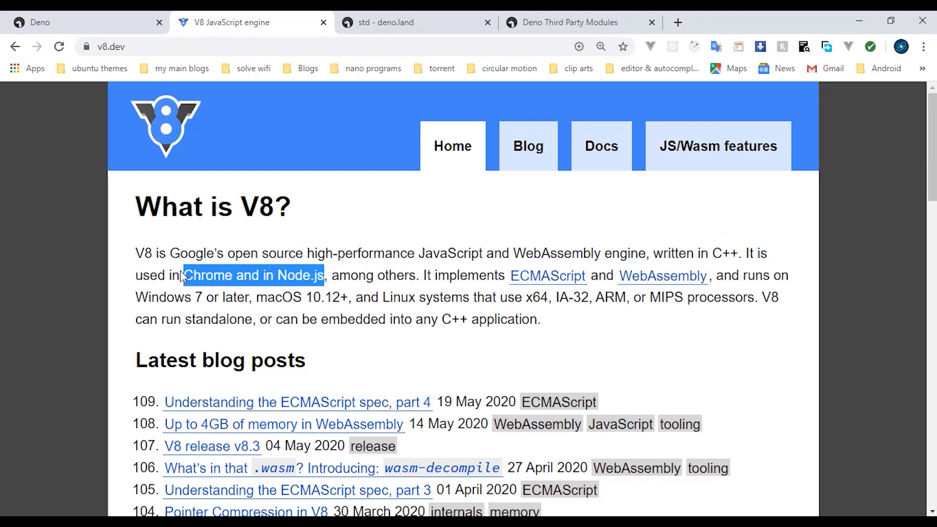
{"action": "left_click_drag", "start_coordinate": [185, 275], "coordinate": [322, 275]}
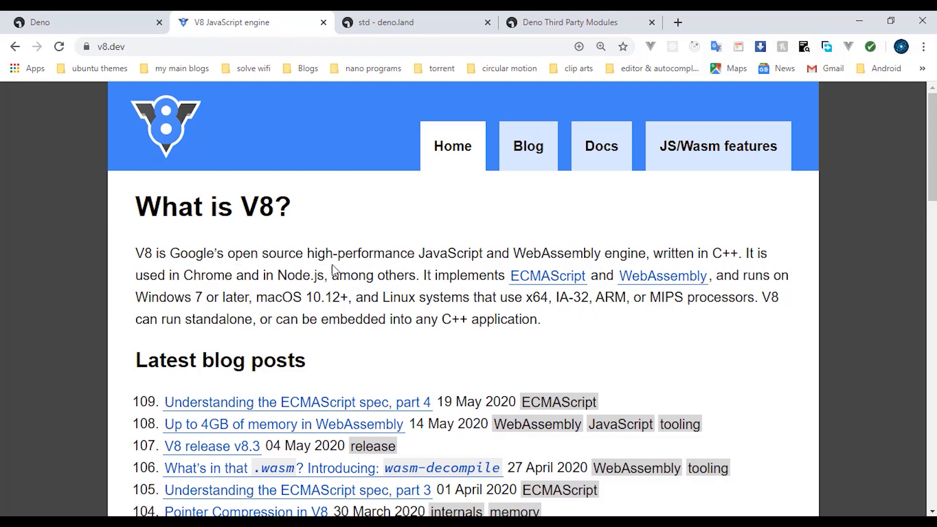
{"action": "mouse_move", "coordinate": [345, 282]}
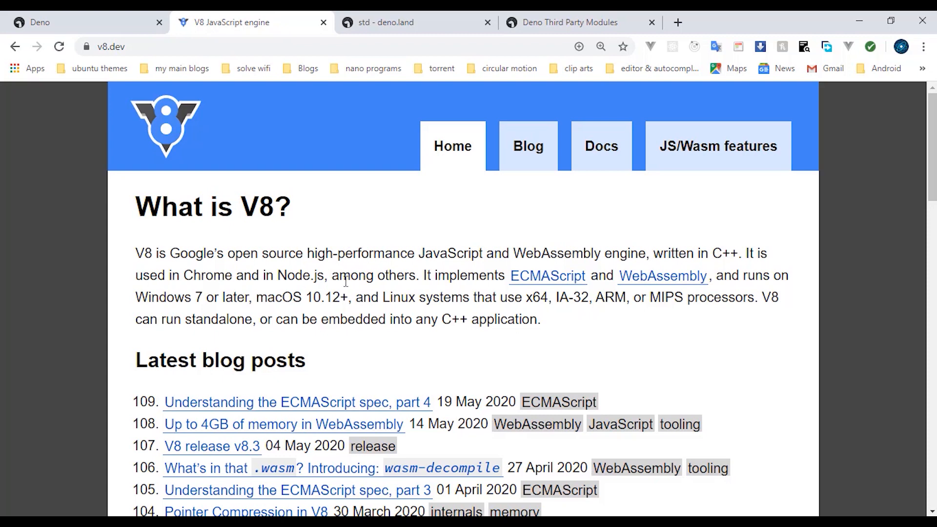
Open the uuid folder in Deno std and scroll to its v4 generate/validate usage code
{"action": "left_click", "coordinate": [407, 22]}
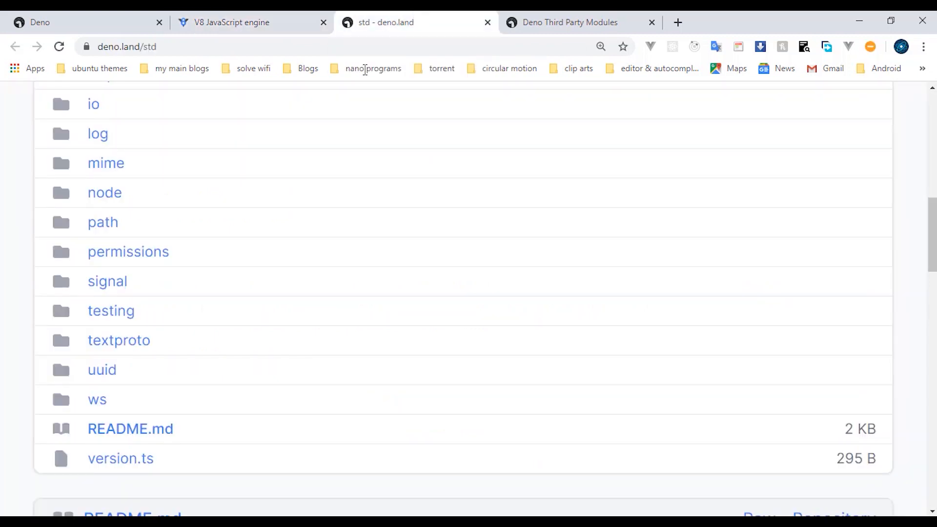
{"action": "scroll", "scroll_direction": "up", "scroll_amount": 3}
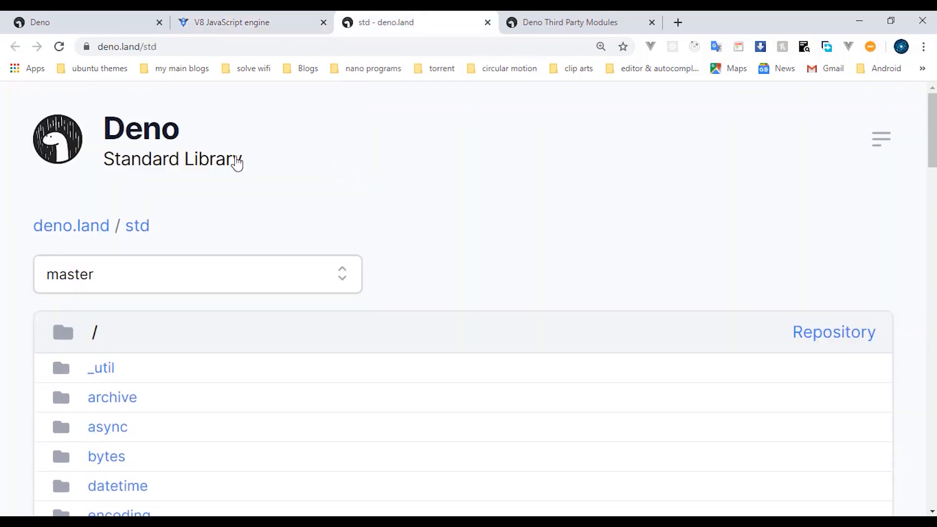
{"action": "scroll", "scroll_direction": "down", "scroll_amount": 3}
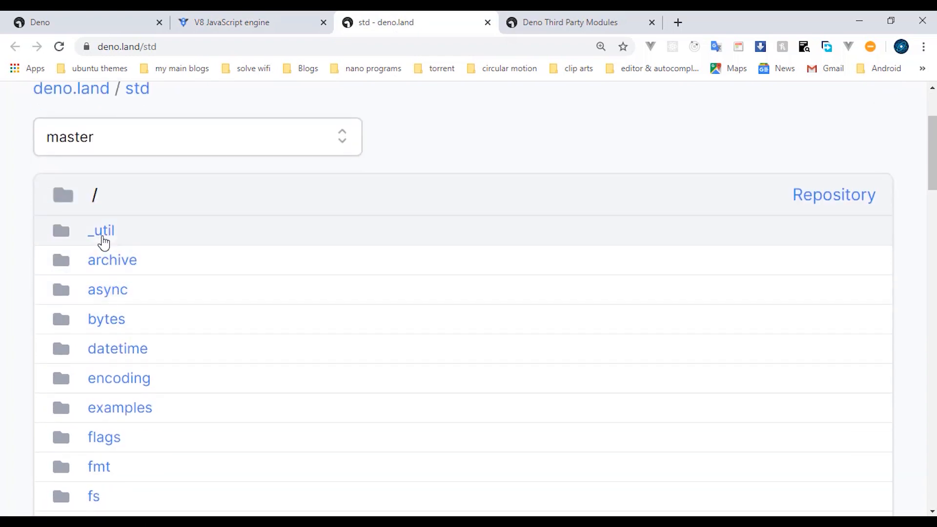
{"action": "scroll", "scroll_direction": "down", "scroll_amount": 3}
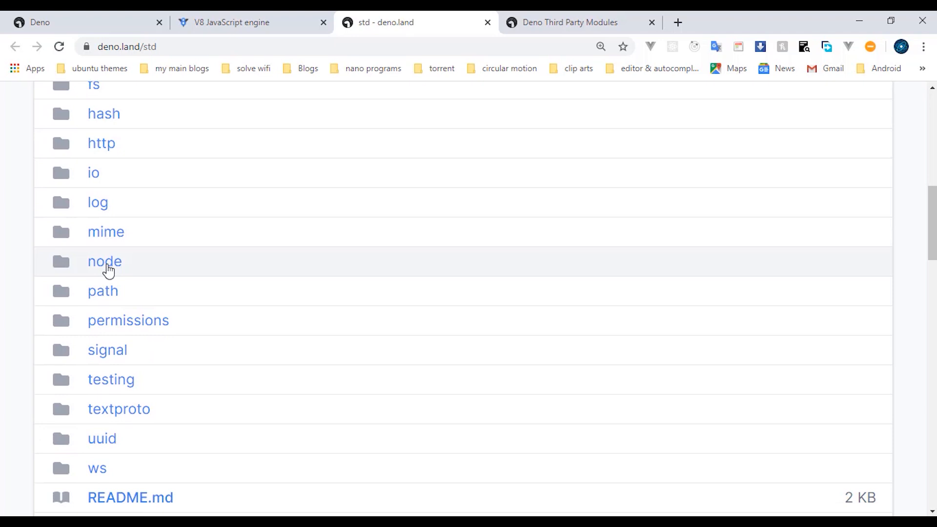
{"action": "scroll", "scroll_direction": "down", "scroll_amount": 3}
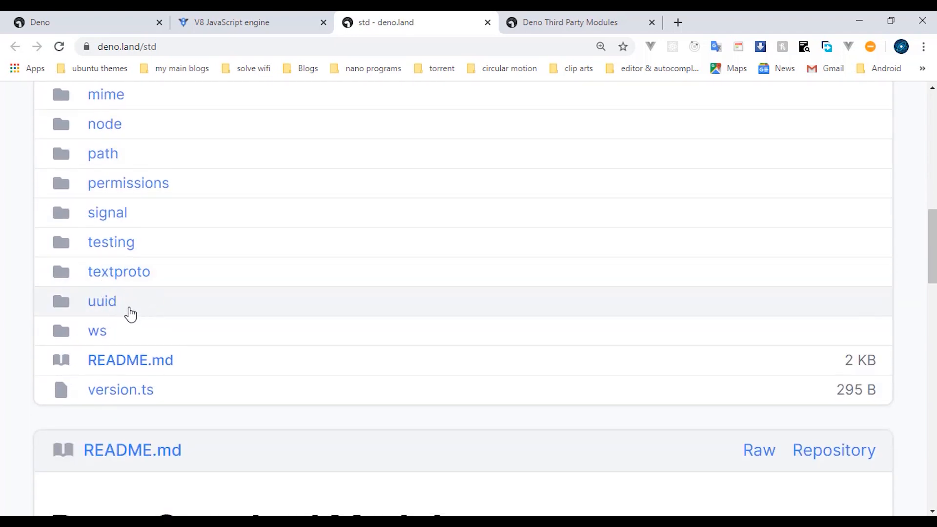
{"action": "mouse_move", "coordinate": [122, 310]}
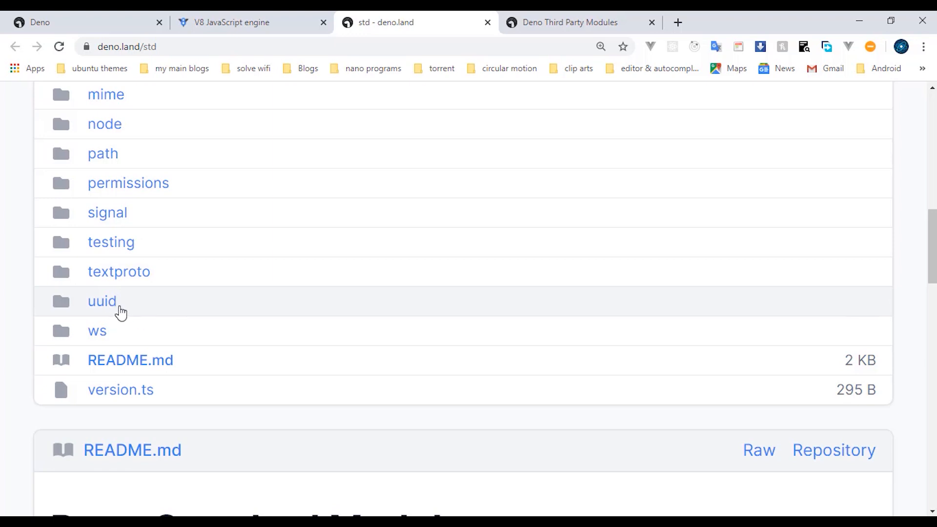
{"action": "mouse_move", "coordinate": [128, 301]}
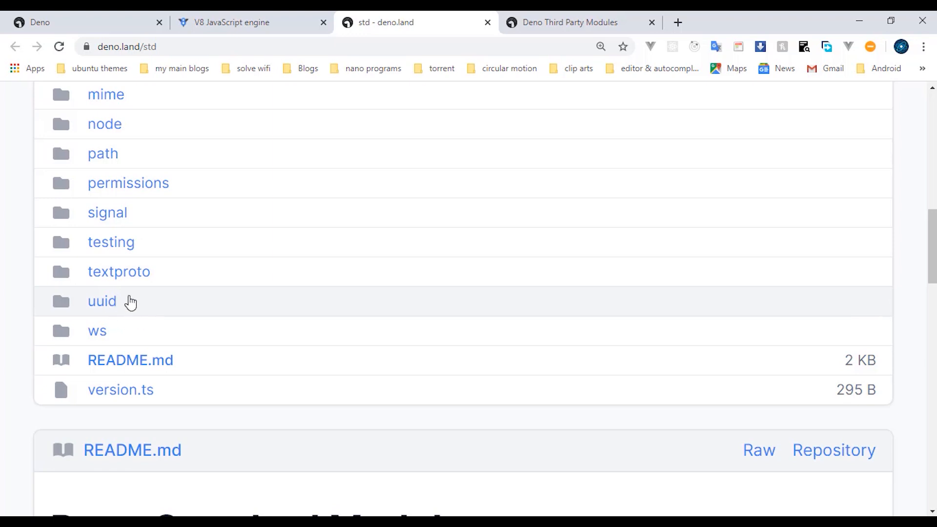
{"action": "mouse_move", "coordinate": [103, 314]}
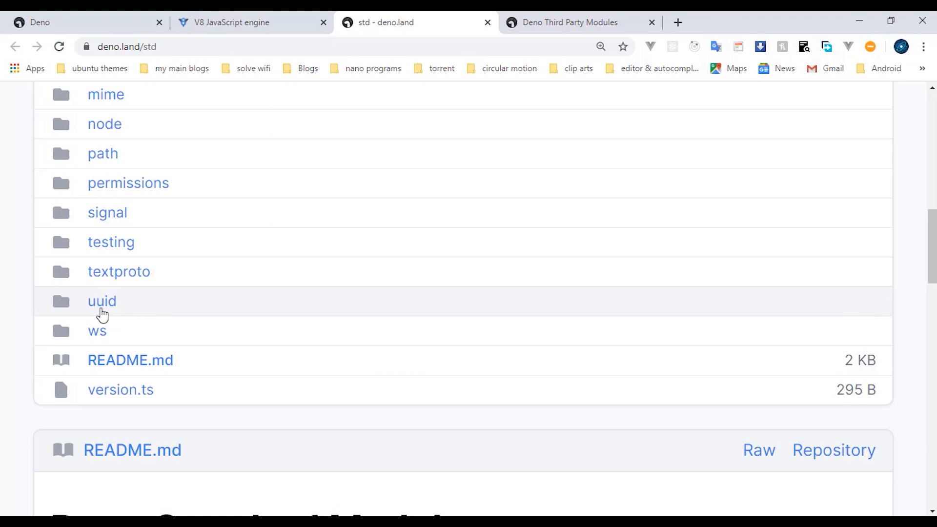
{"action": "left_click", "coordinate": [101, 301]}
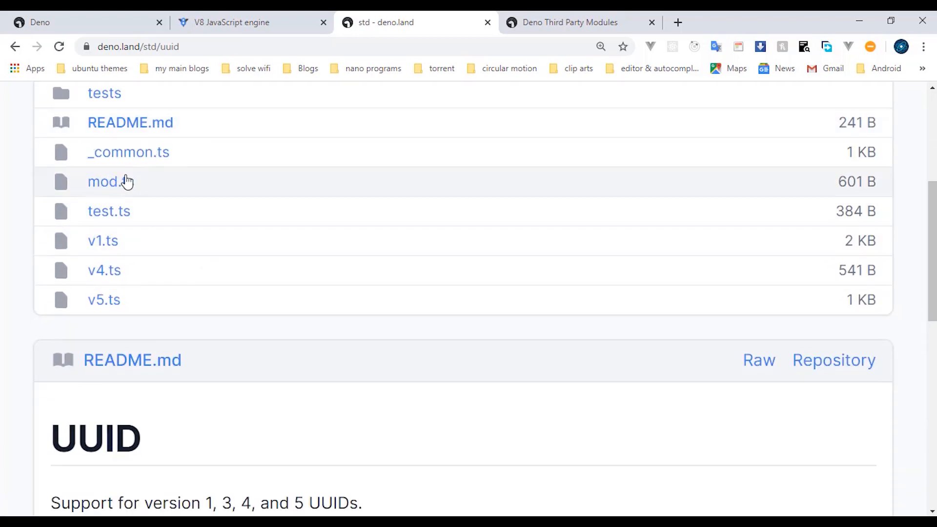
{"action": "scroll", "scroll_direction": "down", "scroll_amount": 3}
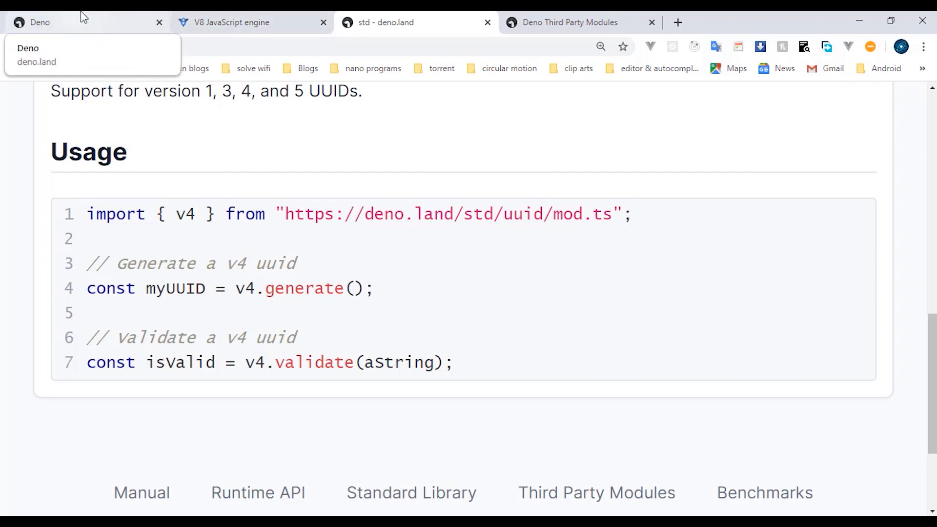
Scroll the Deno homepage to the shell, PowerShell, Homebrew, Chocolatey, Scoop and Cargo install commands
{"action": "left_click", "coordinate": [40, 22]}
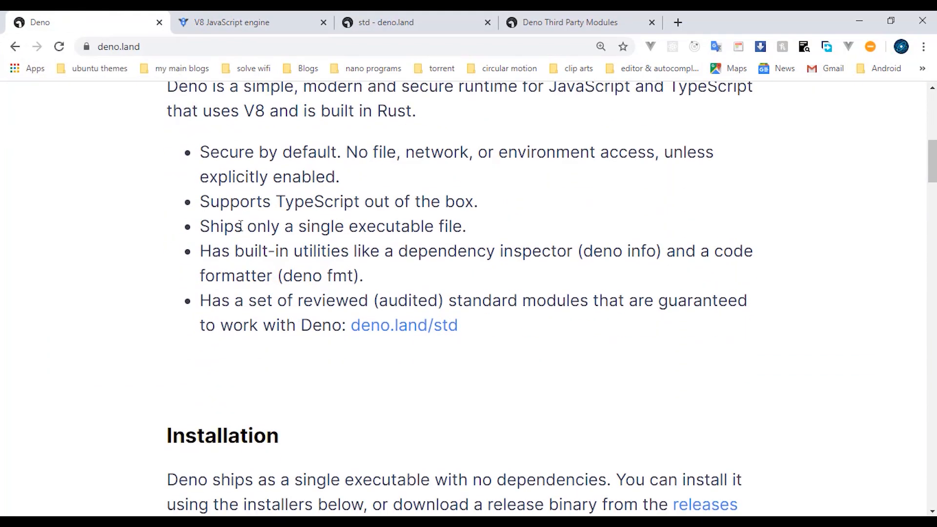
{"action": "scroll", "scroll_direction": "down", "scroll_amount": 3}
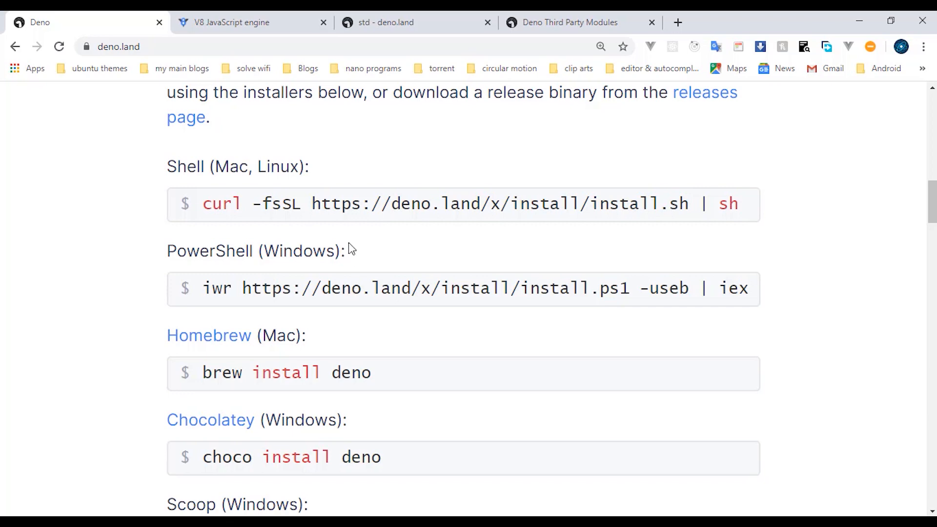
{"action": "scroll", "scroll_direction": "down", "scroll_amount": 3}
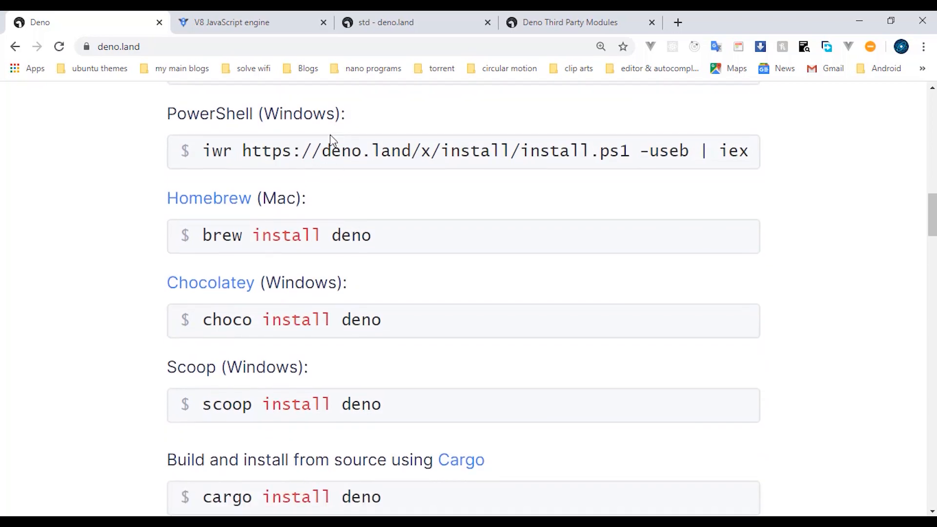
{"action": "mouse_move", "coordinate": [373, 154]}
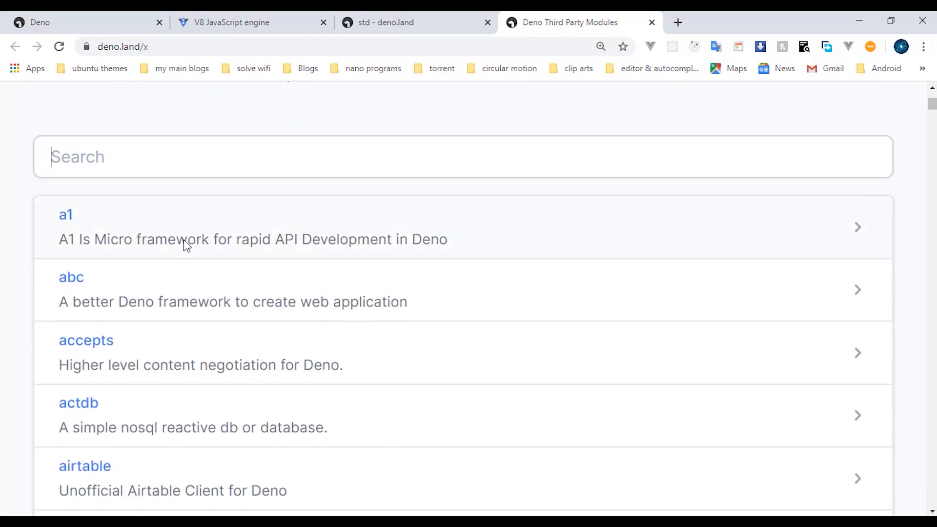
Scroll the module list, then search for 'oak', correcting the mistyped 'oaky'
{"action": "scroll", "scroll_direction": "down", "scroll_amount": 3}
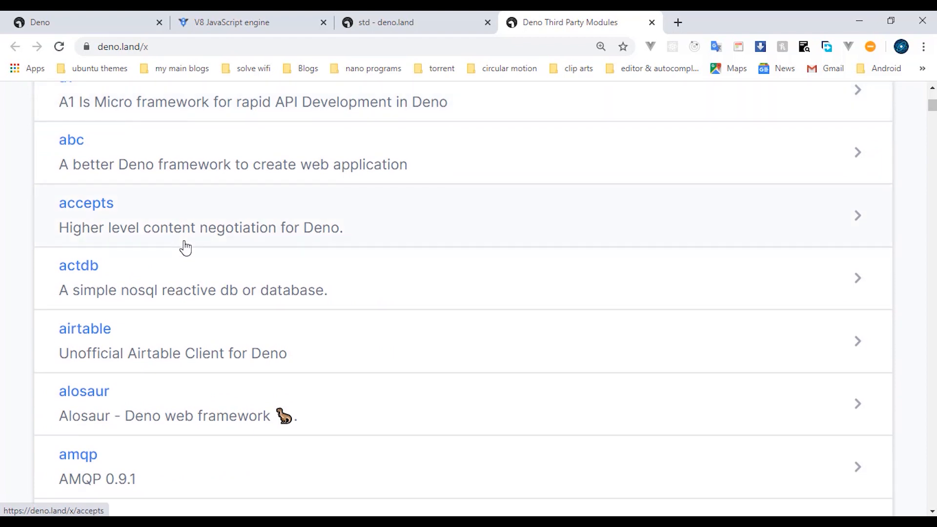
{"action": "scroll", "scroll_direction": "down", "scroll_amount": 3}
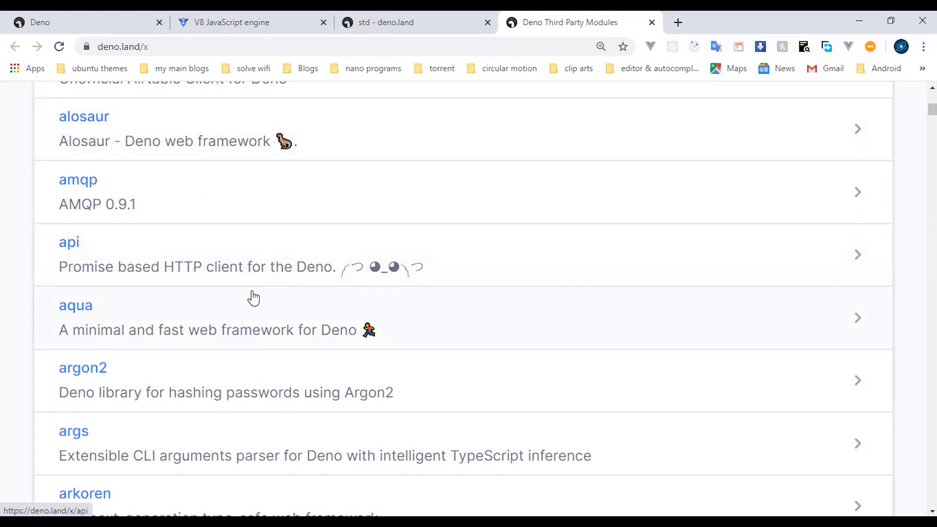
{"action": "mouse_move", "coordinate": [265, 293]}
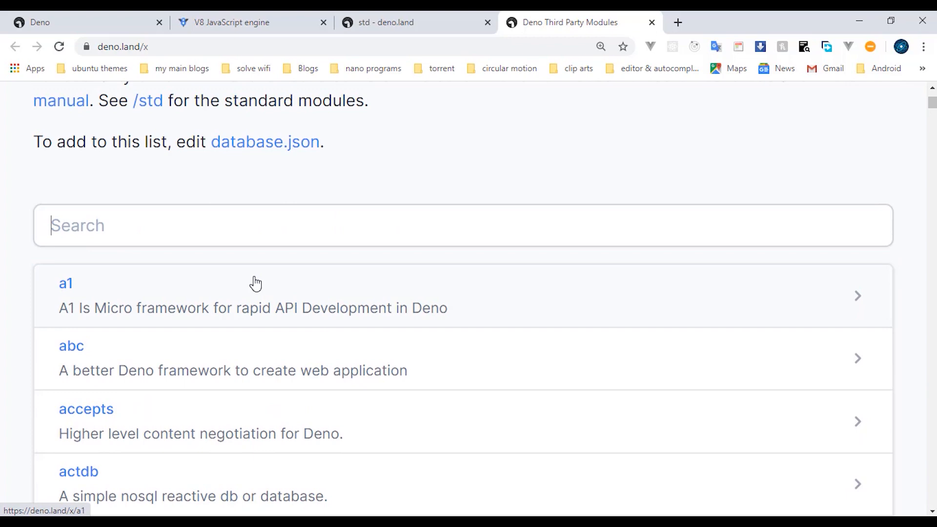
{"action": "type", "text": "oaky"}
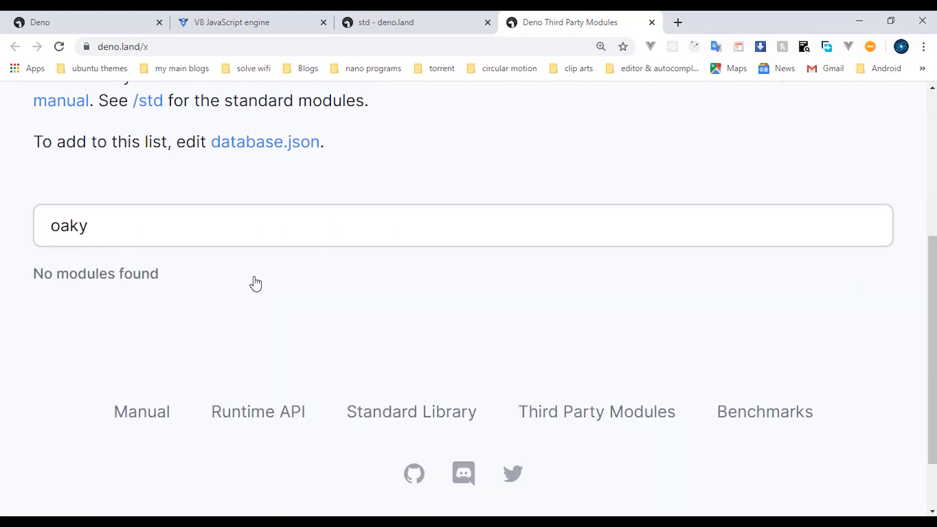
{"action": "key", "text": "Backspace"}
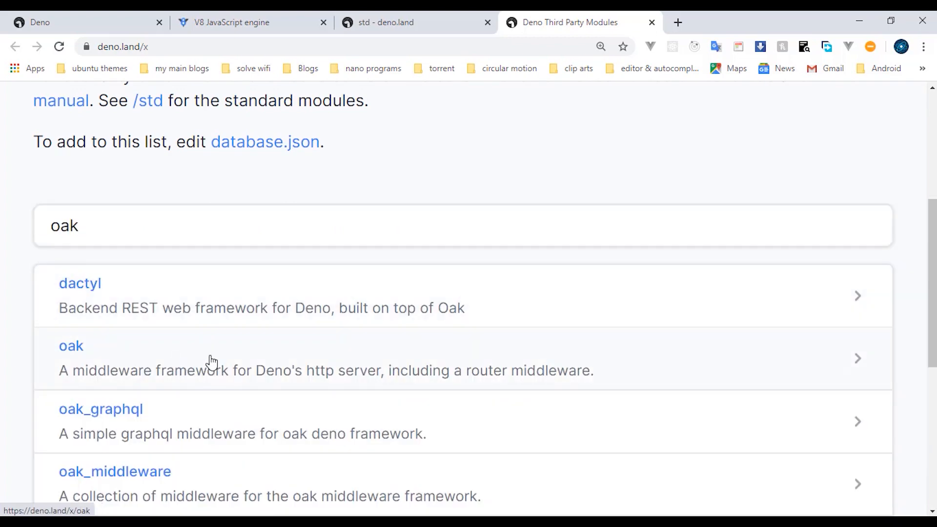
Open the oak result and scroll through its files like mod.ts and router.ts
{"action": "left_click", "coordinate": [70, 345]}
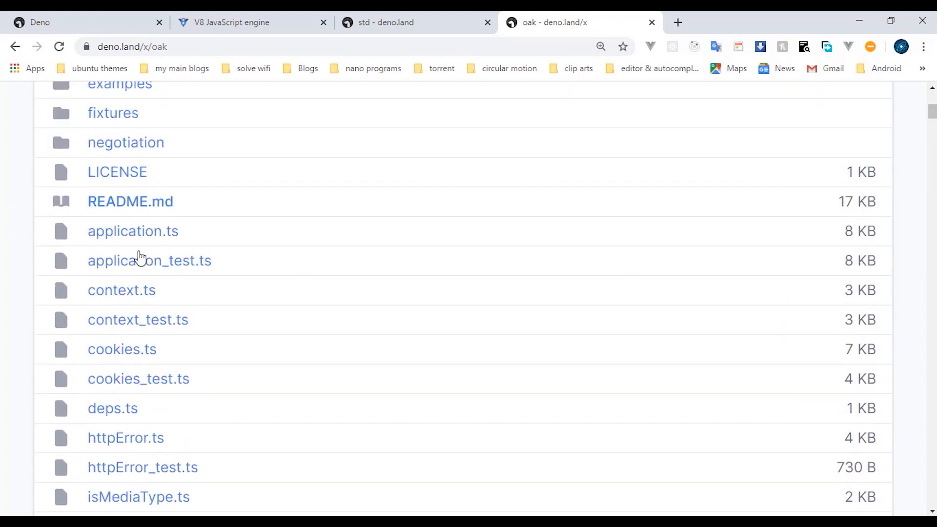
{"action": "scroll", "scroll_direction": "down", "scroll_amount": 3}
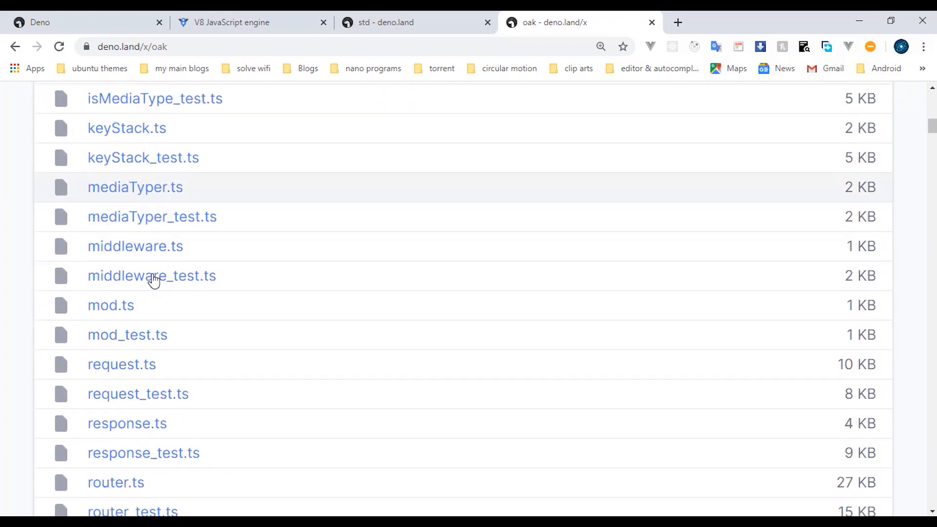
{"action": "scroll", "scroll_direction": "down", "scroll_amount": 3}
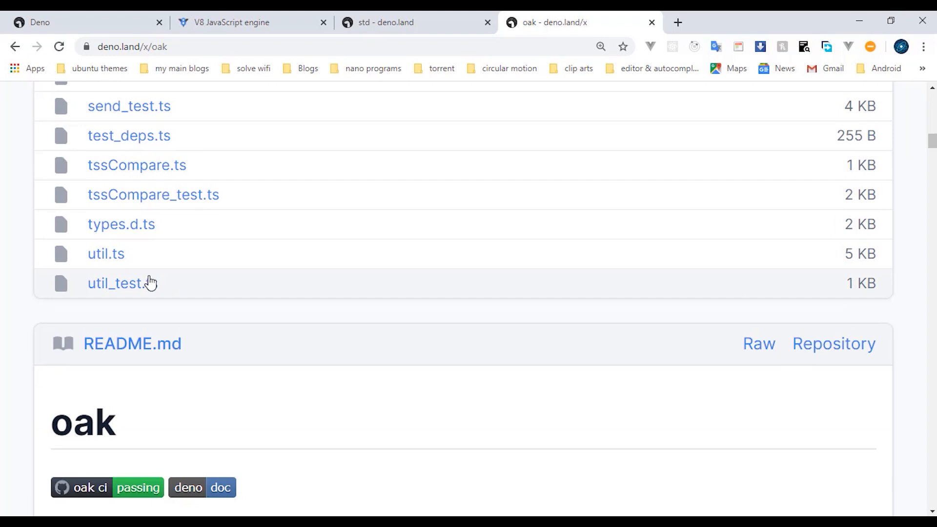
{"action": "scroll", "scroll_direction": "up", "scroll_amount": 3}
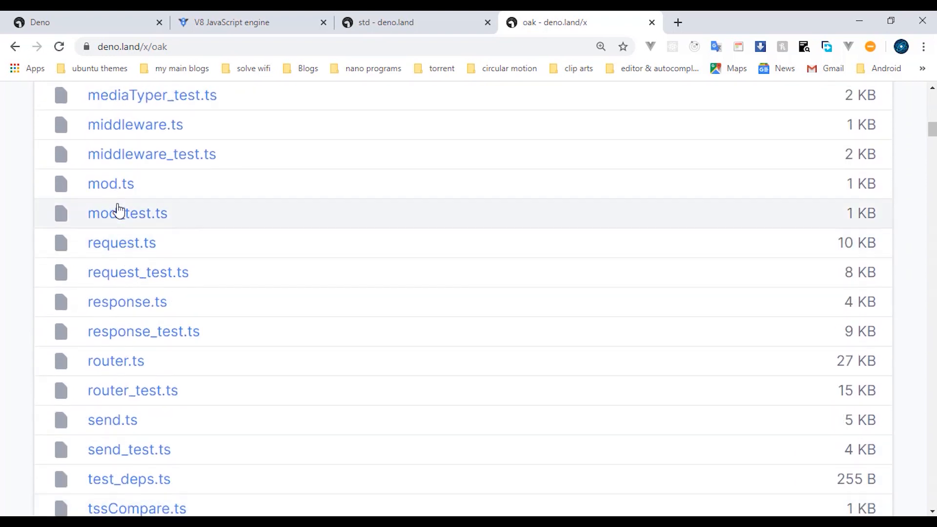
{"action": "mouse_move", "coordinate": [123, 190]}
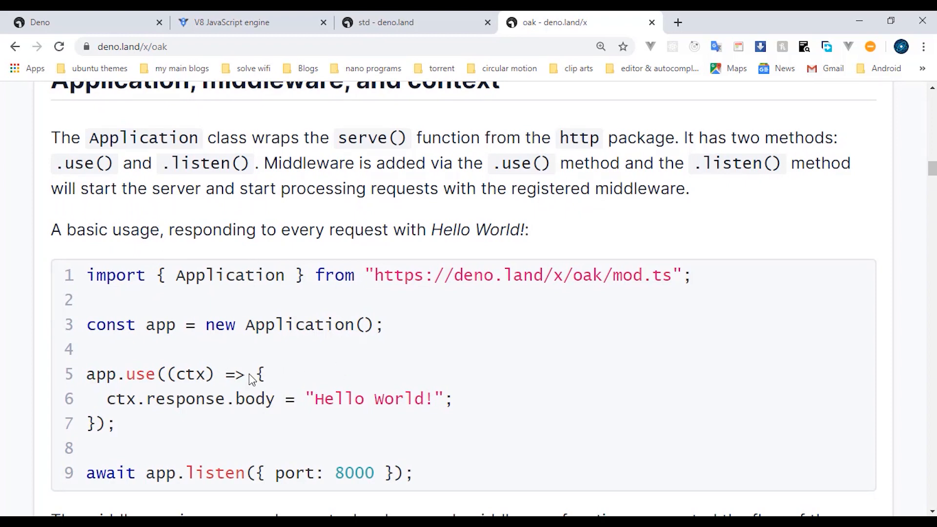
{"action": "mouse_move", "coordinate": [181, 413]}
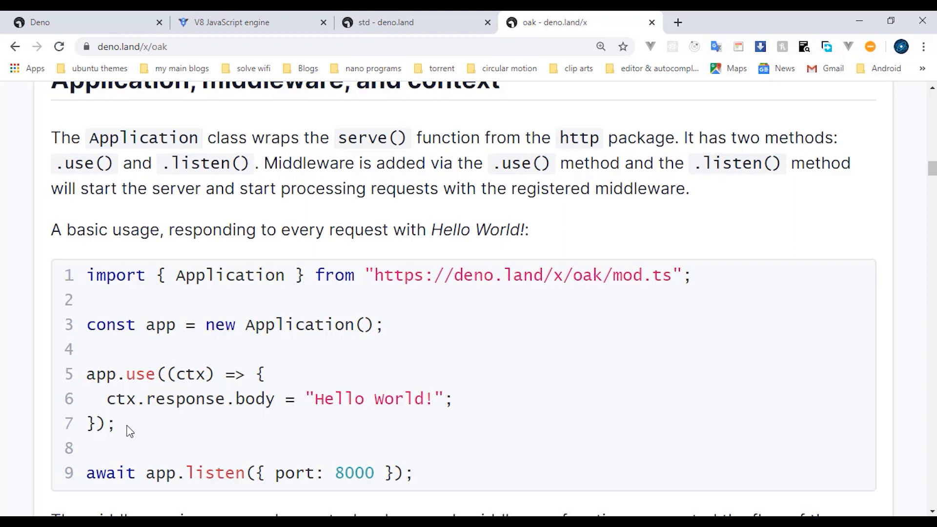
{"action": "scroll", "scroll_direction": "down", "scroll_amount": 3}
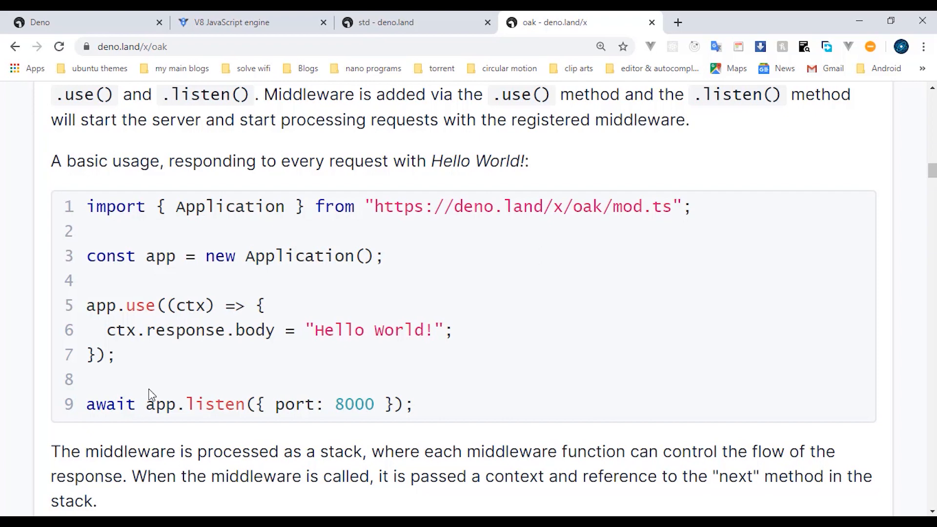
{"action": "mouse_move", "coordinate": [152, 379]}
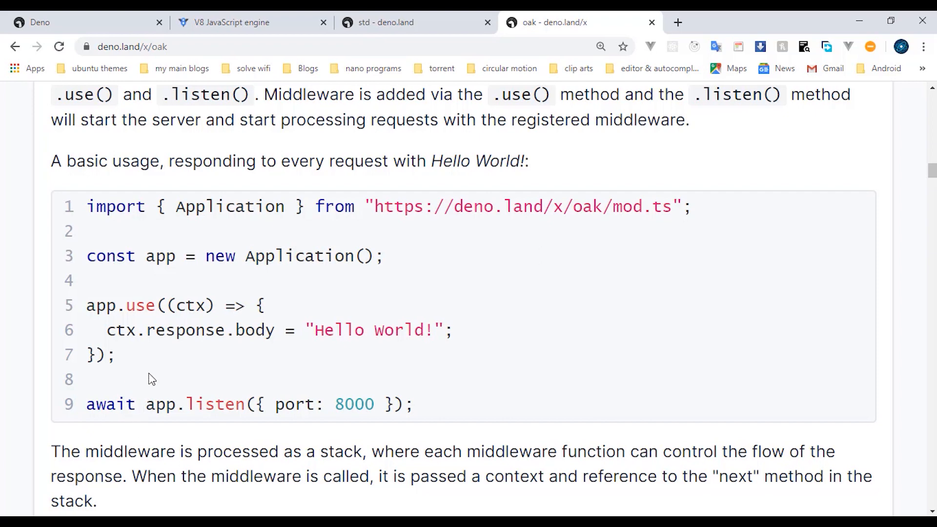
{"action": "mouse_move", "coordinate": [133, 396]}
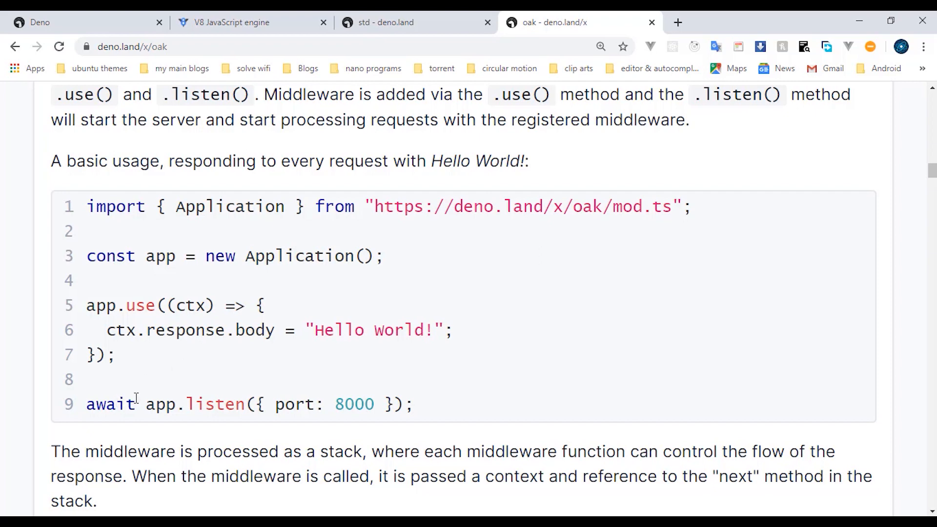
{"action": "mouse_move", "coordinate": [147, 403]}
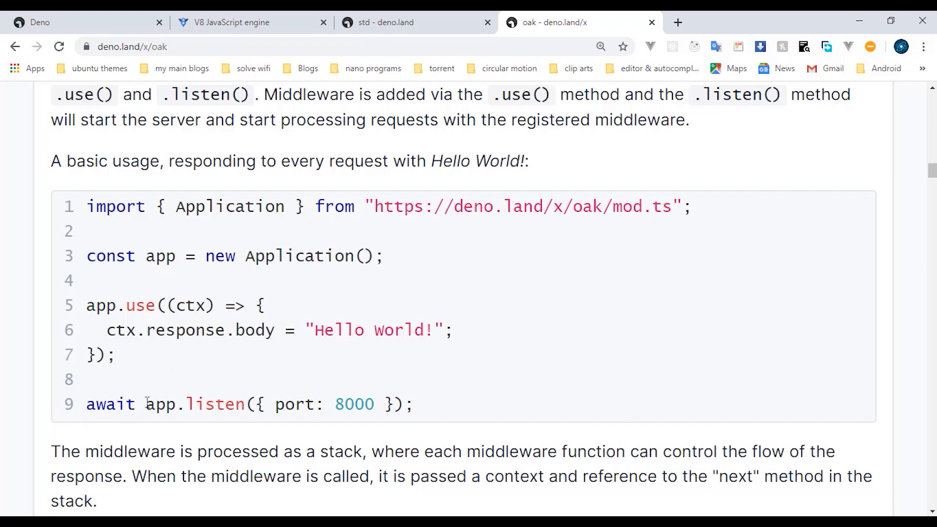
{"action": "mouse_move", "coordinate": [208, 395]}
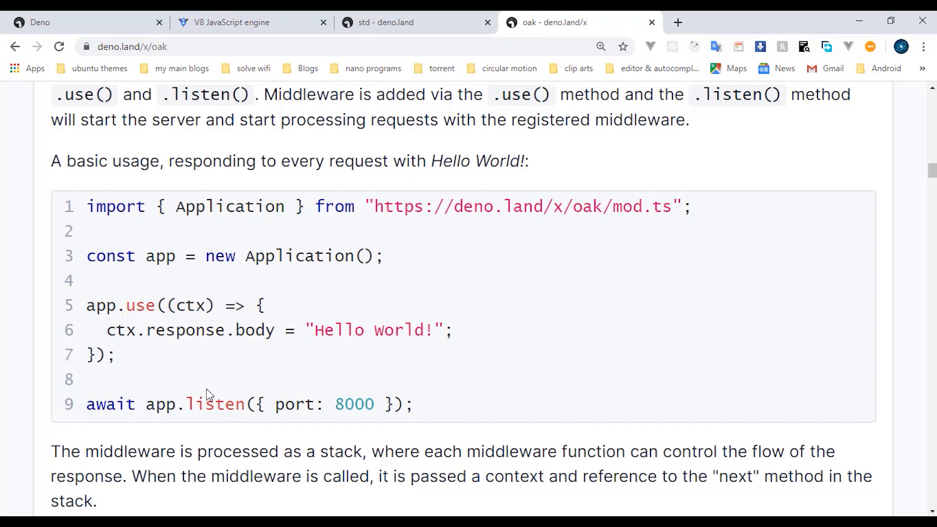